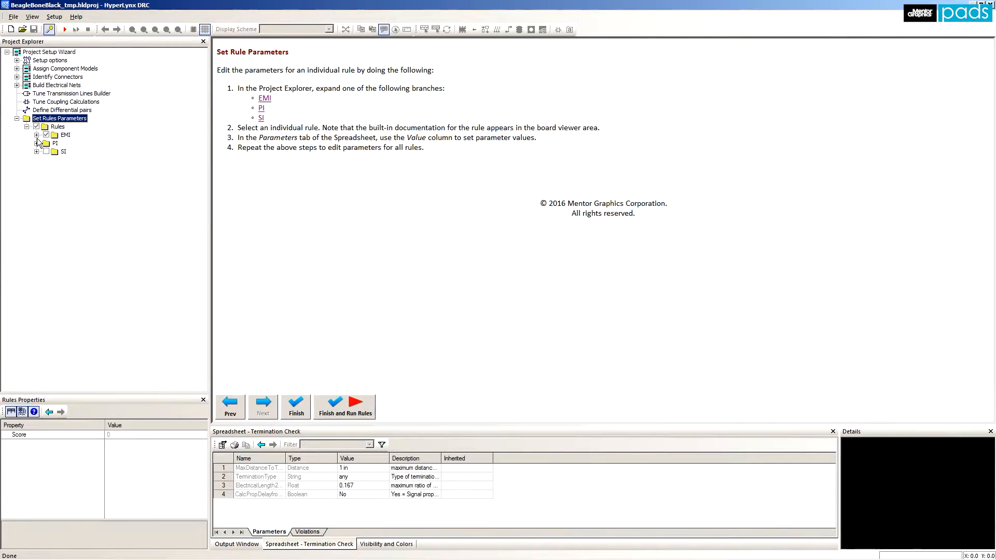
# Expand the EMI and SI rule groups and select Crosstalk Coupling to show its parameters.
pyautogui.click(37, 134)
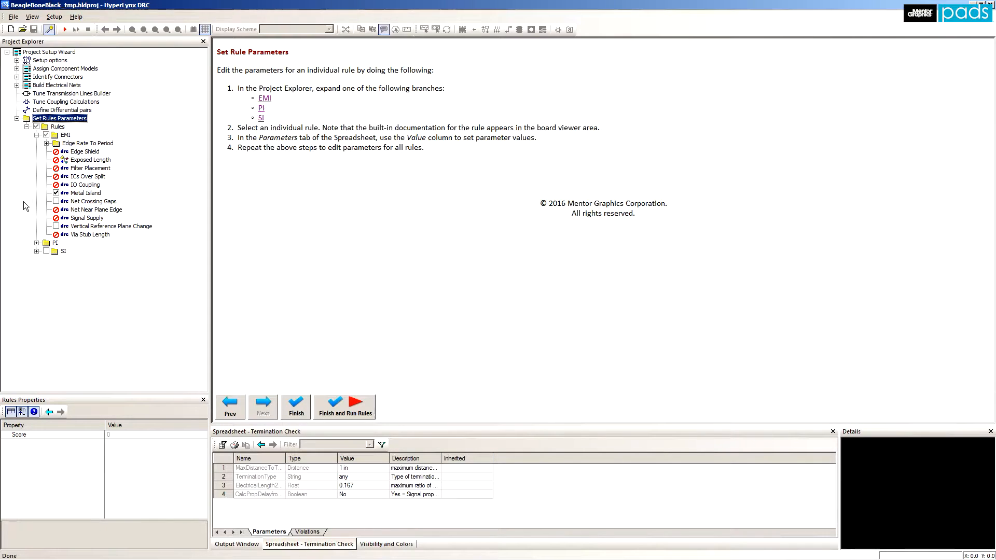
pyautogui.click(37, 250)
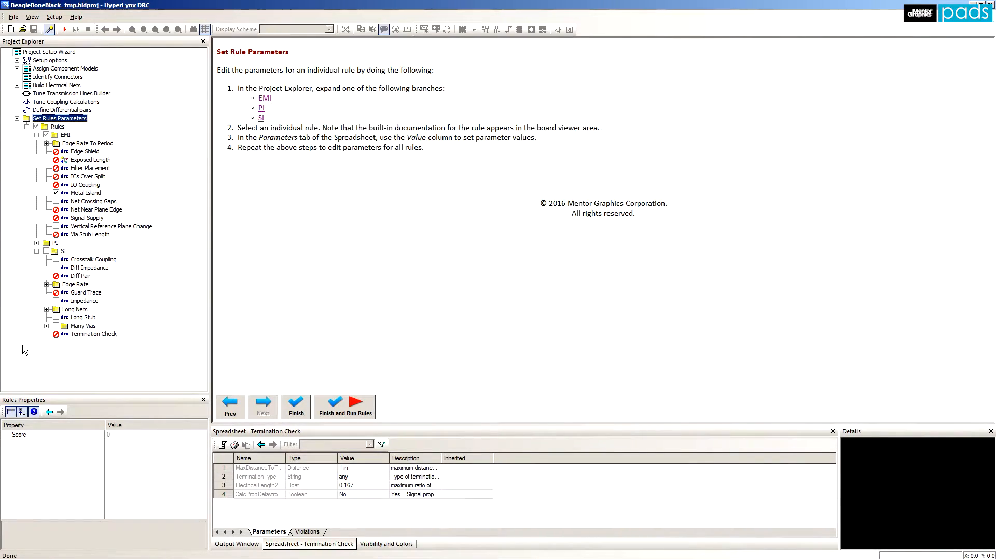
pyautogui.click(92, 260)
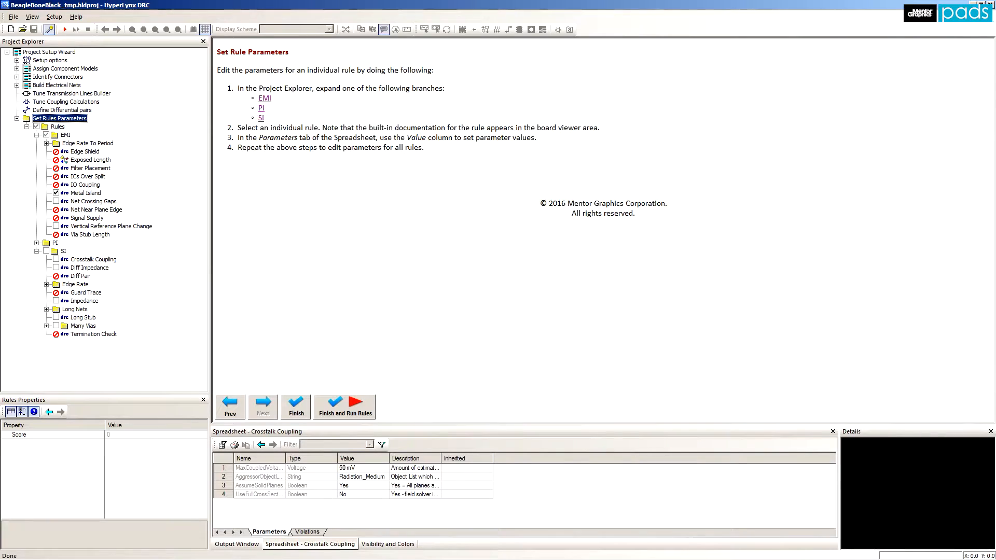
pyautogui.click(86, 193)
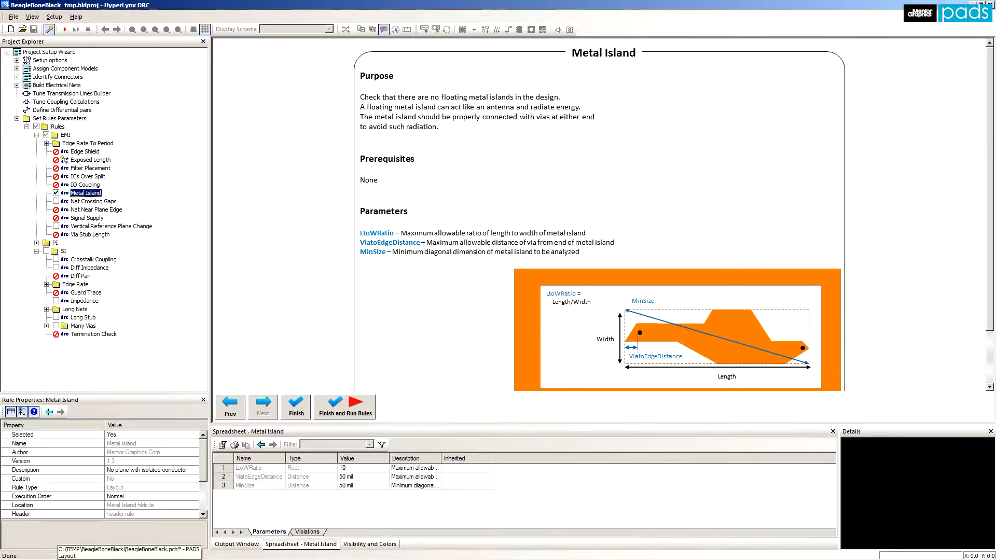
pyautogui.click(92, 201)
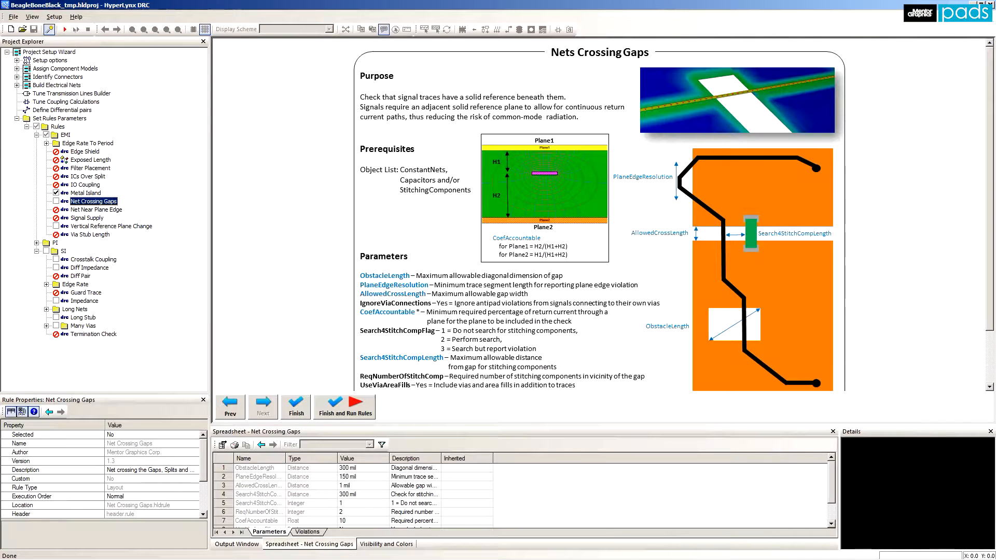
pyautogui.click(110, 225)
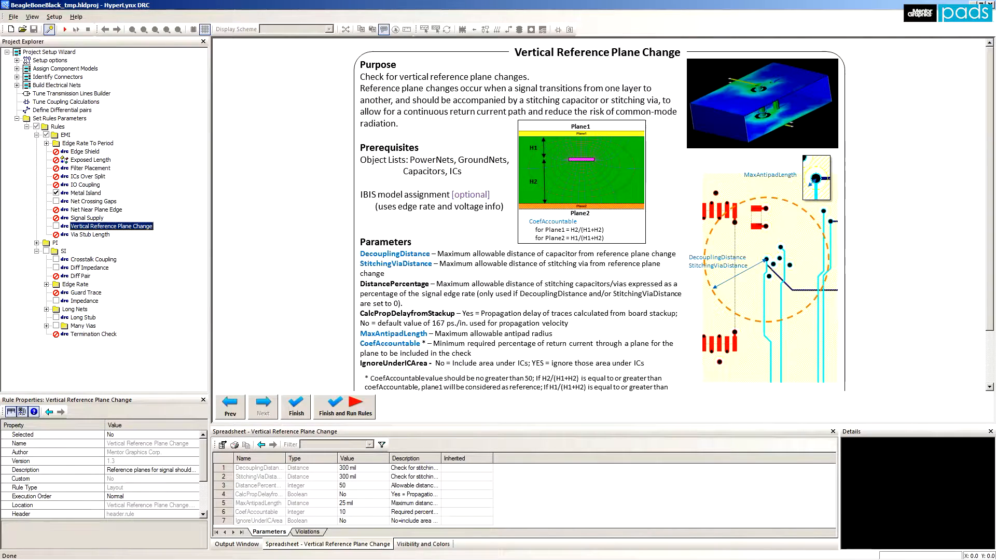
pyautogui.click(63, 251)
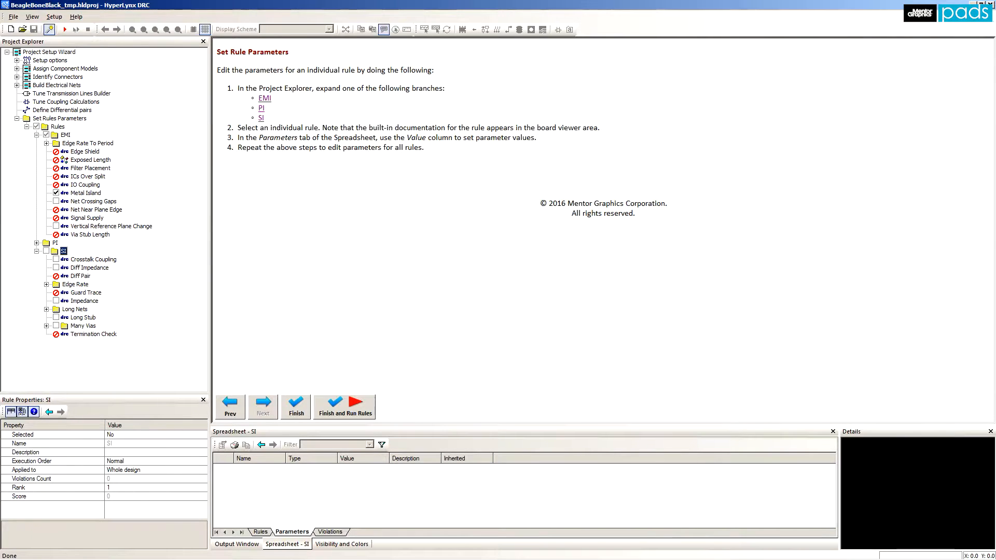
# Read the Crosstalk Coupling and Impedance rule descriptions, then switch to the BeagleBoneBlack board in PADS Layout.
pyautogui.click(92, 260)
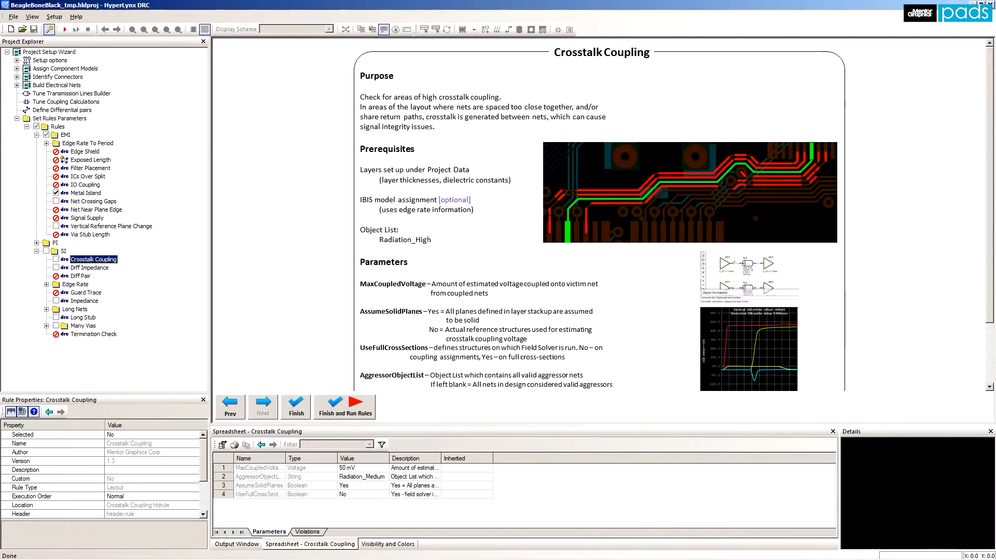
pyautogui.click(91, 267)
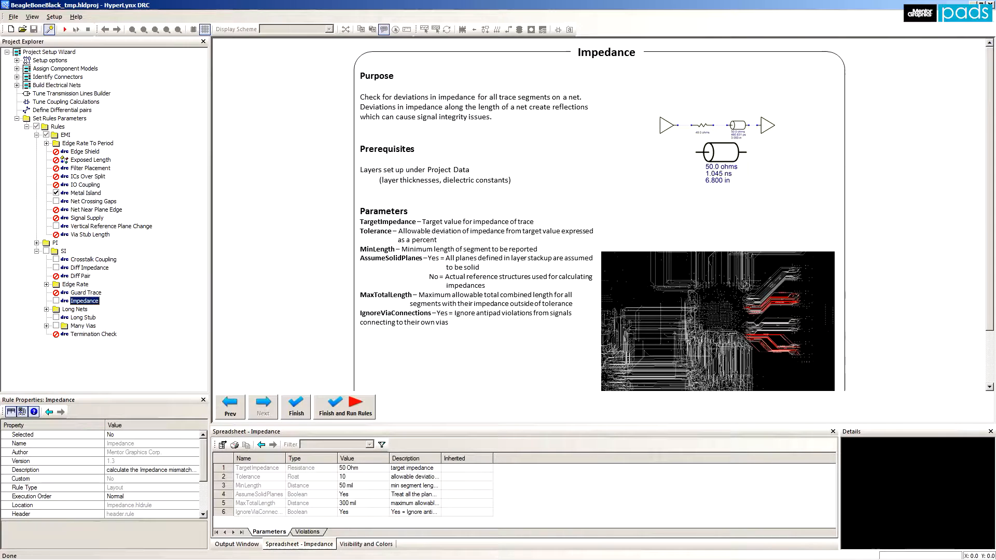
pyautogui.click(83, 317)
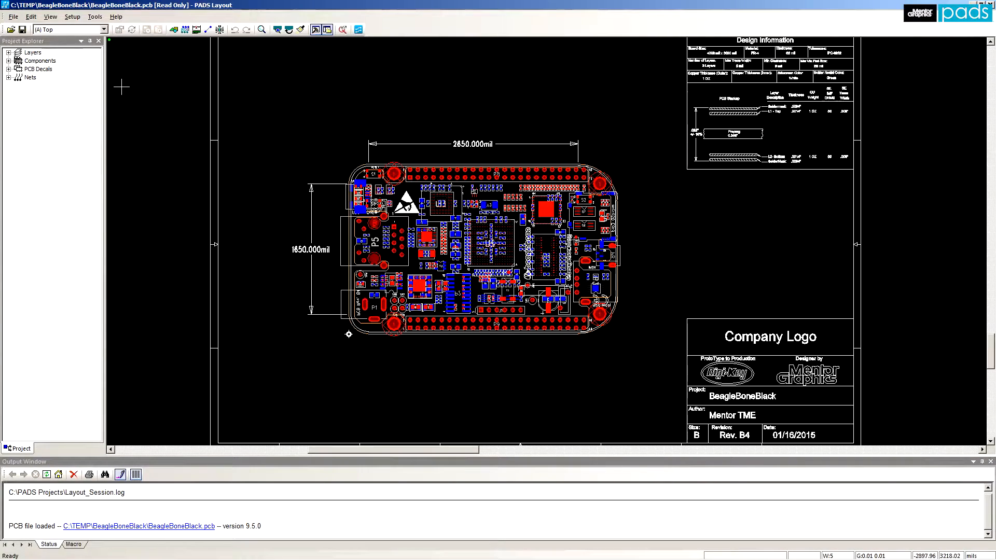
# Launch DRC Analysis from Tools > Analysis, declining to flood the copper pours.
pyautogui.click(95, 17)
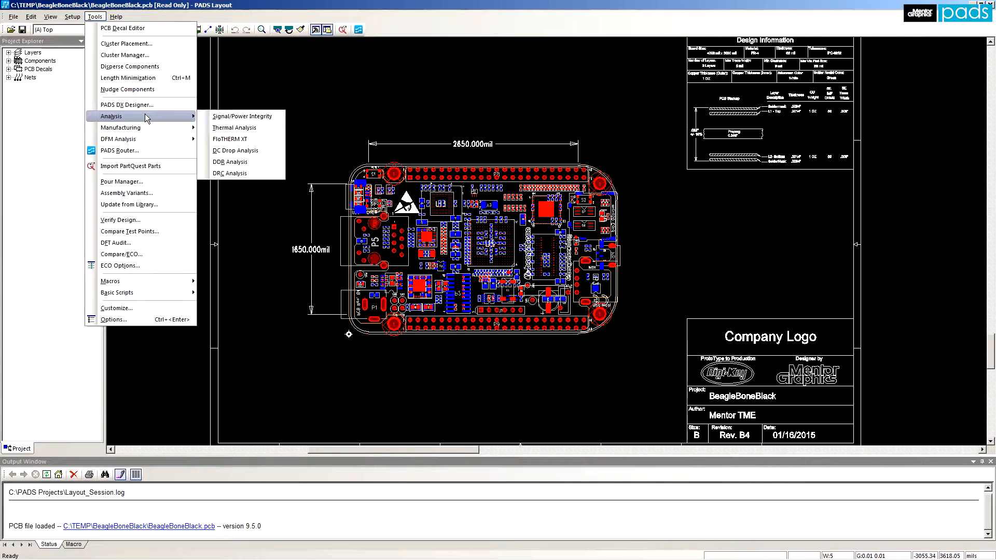
pyautogui.click(228, 173)
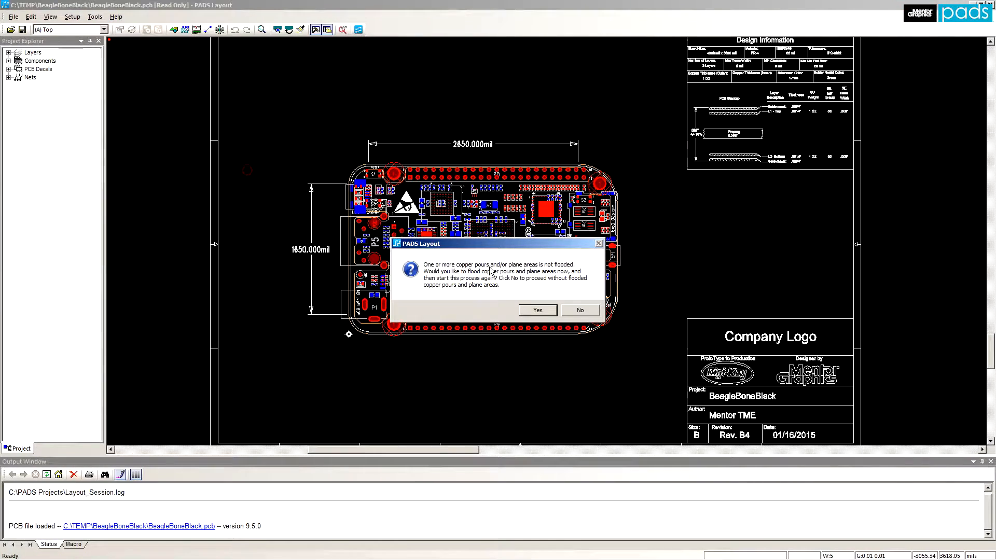
pyautogui.click(536, 310)
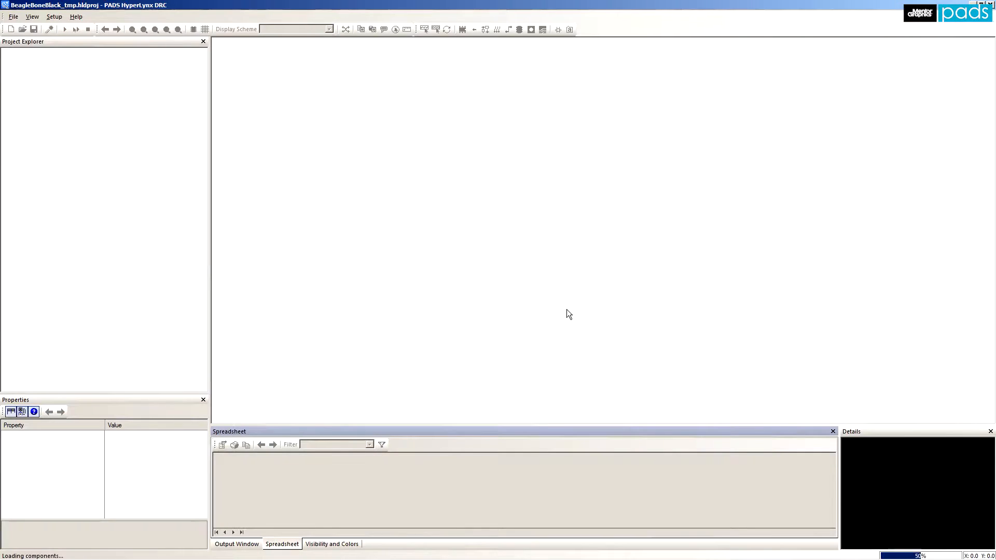
# Advance the Project Setup Wizard to the Build Electrical Nets step.
pyautogui.click(49, 29)
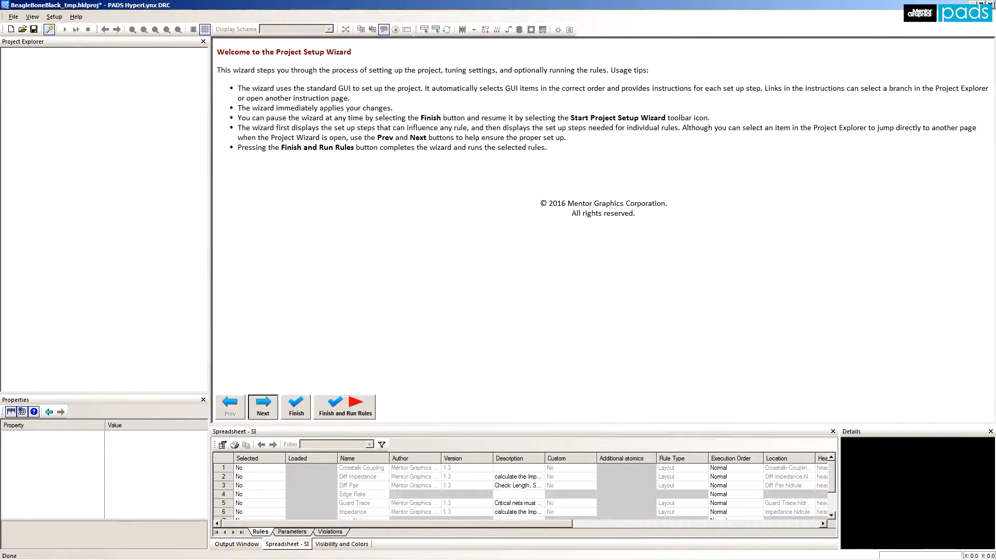
pyautogui.click(262, 407)
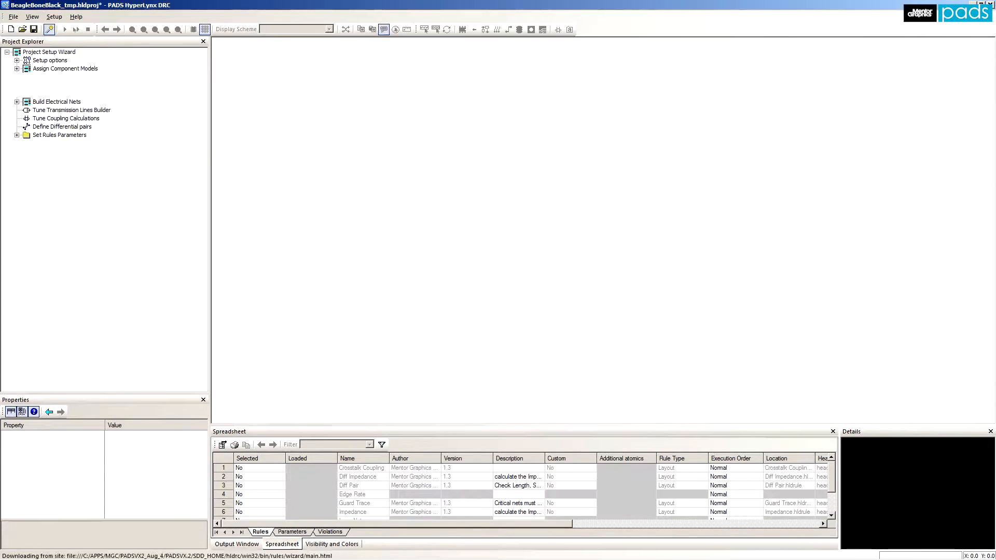
pyautogui.click(56, 84)
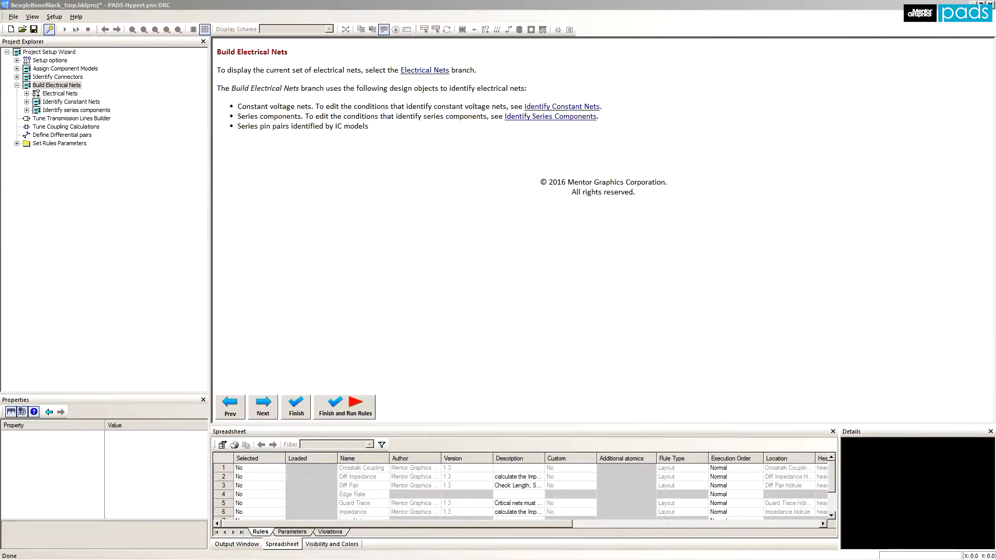
# Expand Set Rules Parameters > Rules > EMI to reveal Metal Island and Net Crossing Gaps.
pyautogui.click(56, 84)
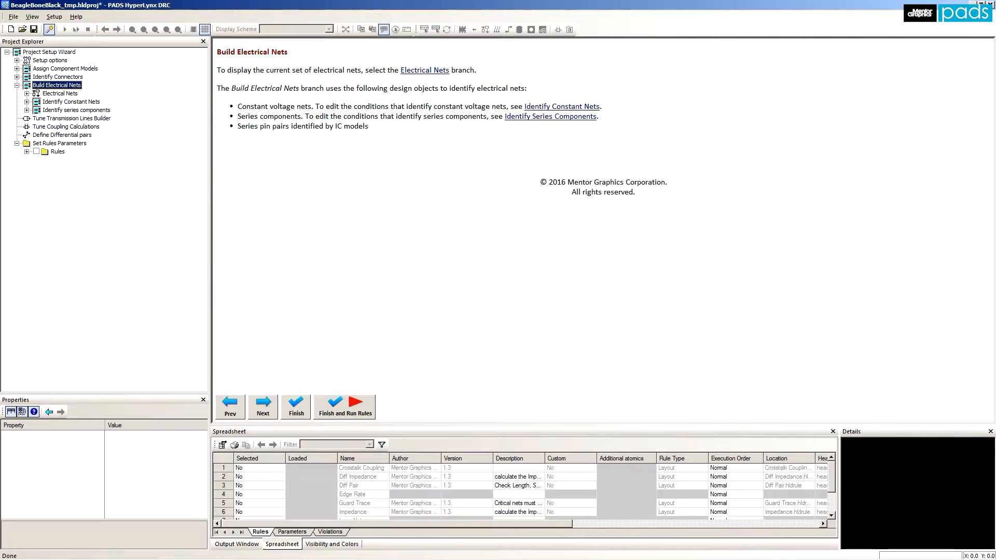
pyautogui.click(36, 151)
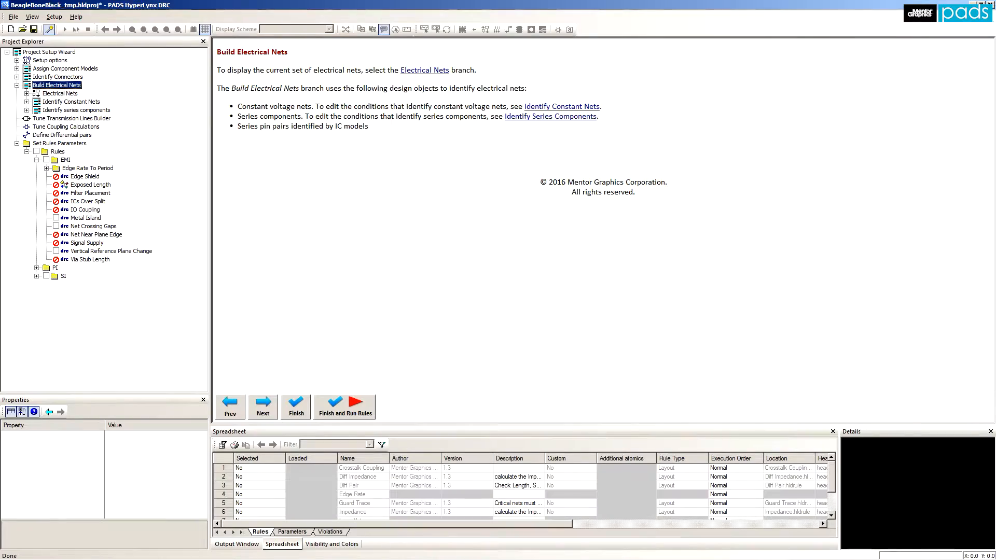
pyautogui.click(345, 406)
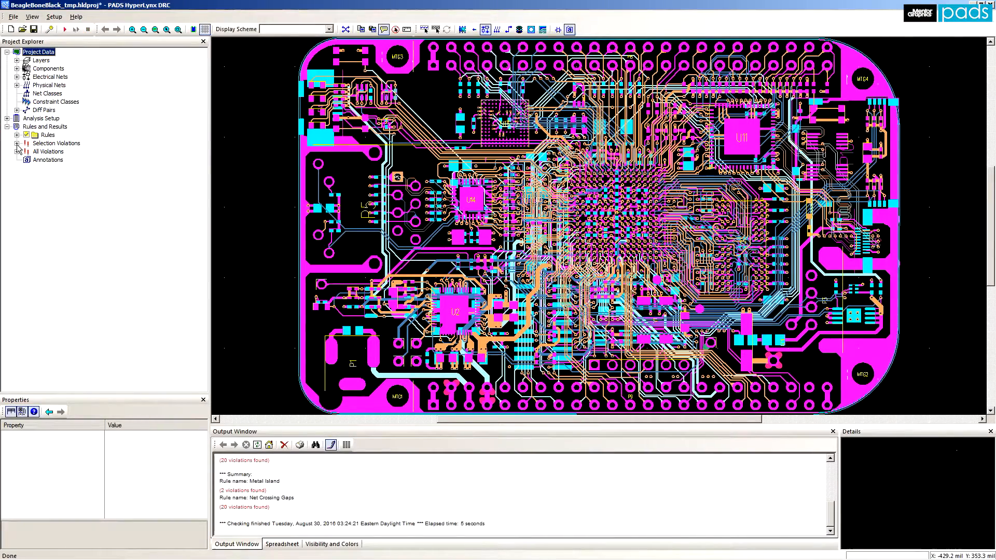
# List the last run's violations by type and expand the Crossing Split entries.
pyautogui.click(17, 151)
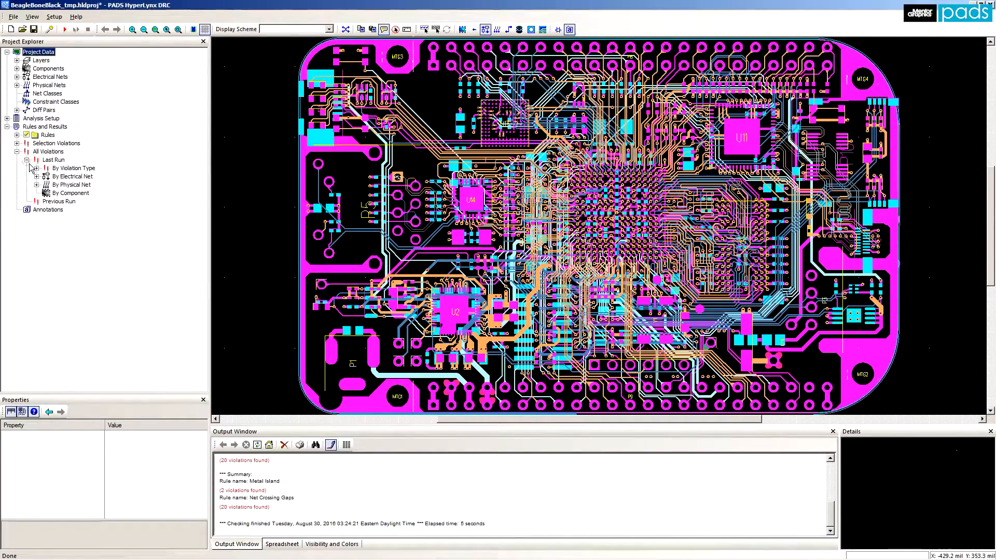
pyautogui.click(37, 168)
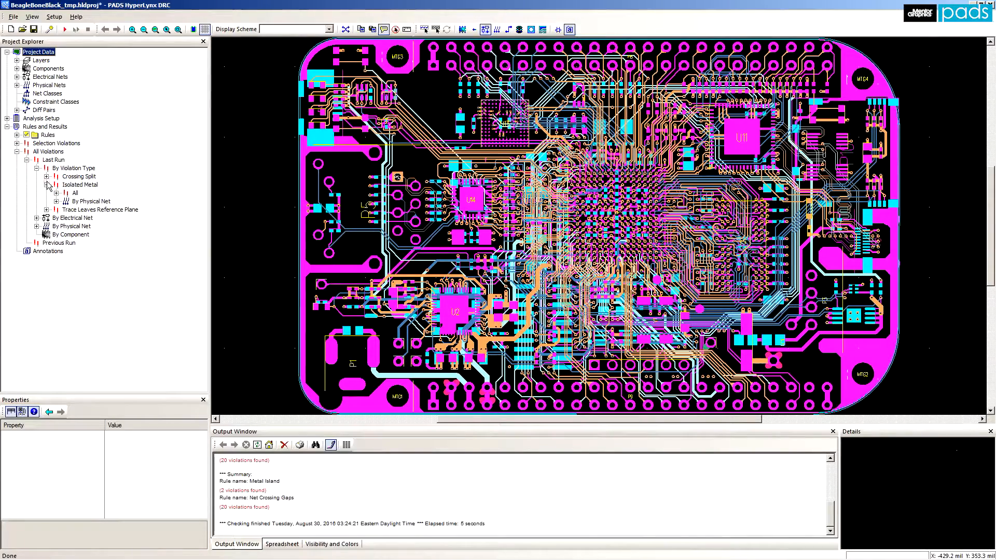
pyautogui.click(56, 177)
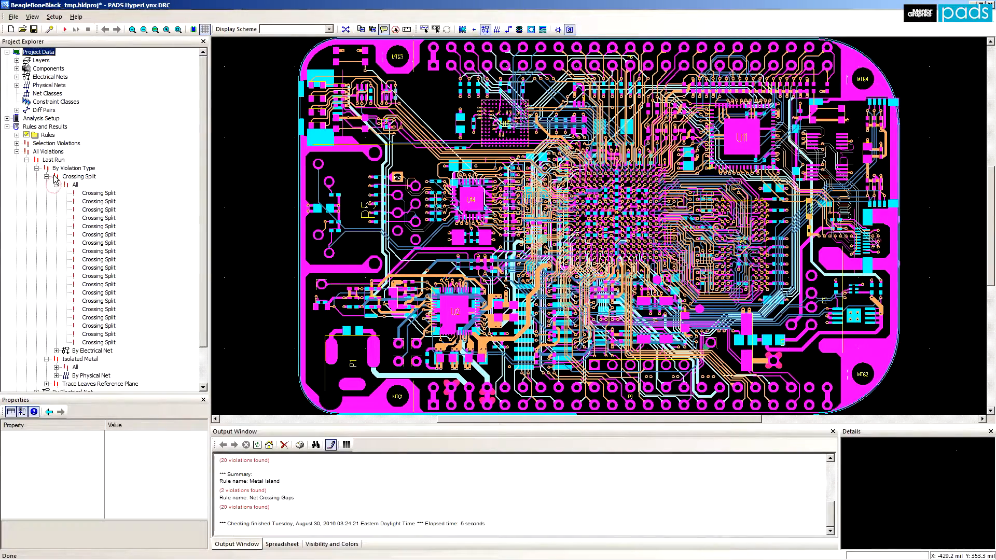
pyautogui.click(48, 176)
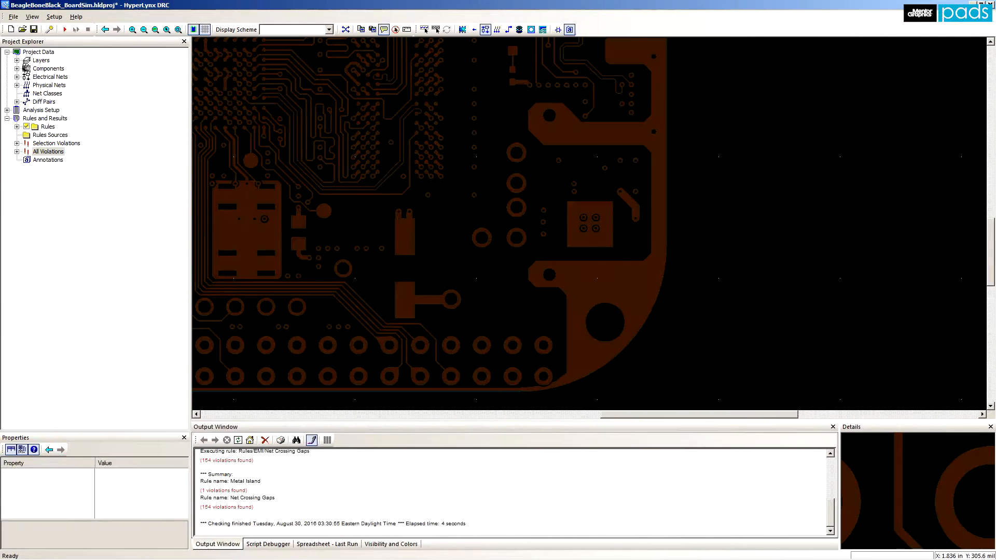
# Zoom to the Isolated Metal violation, then to the AIN7 Crossing Split violation with its 81.69 mil gap.
pyautogui.click(18, 152)
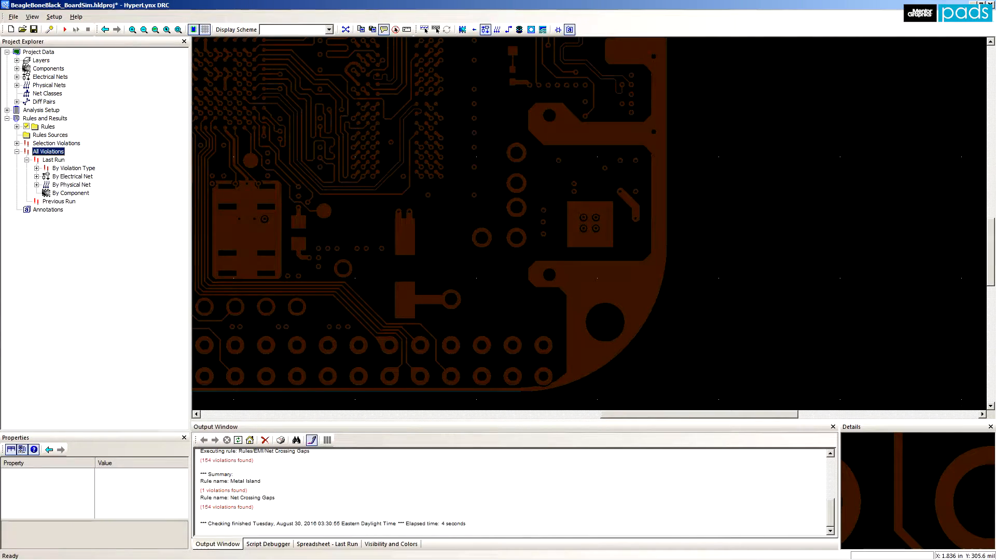
pyautogui.click(36, 168)
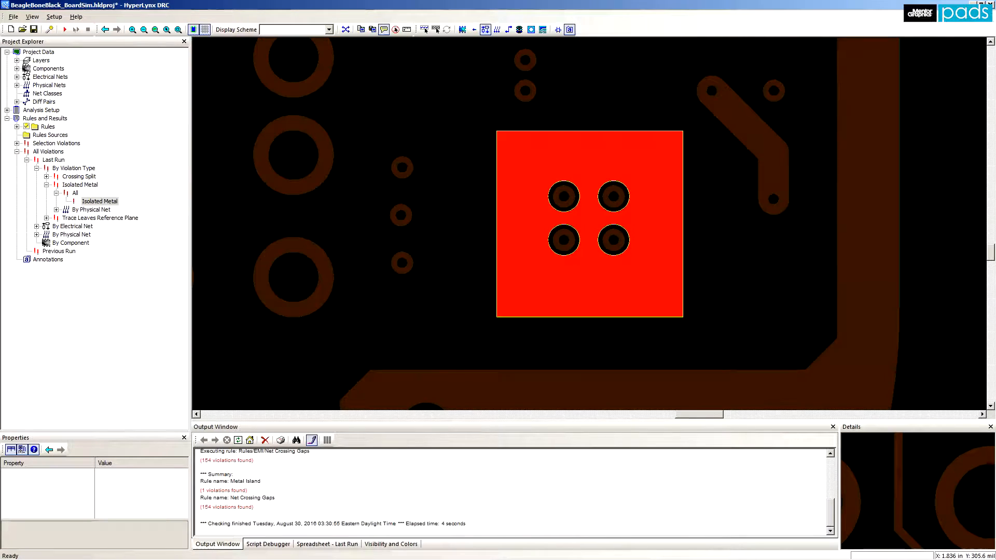
pyautogui.click(100, 200)
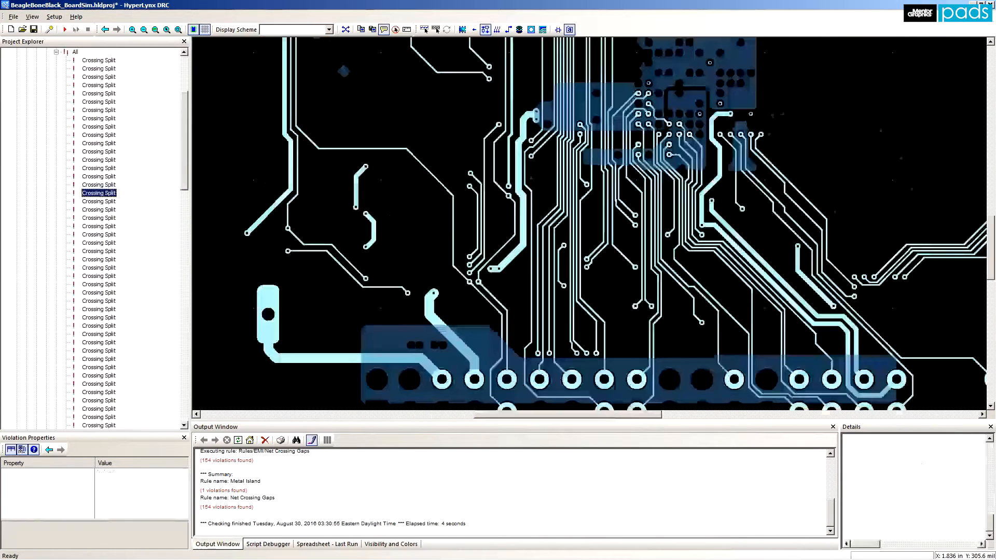
pyautogui.click(99, 151)
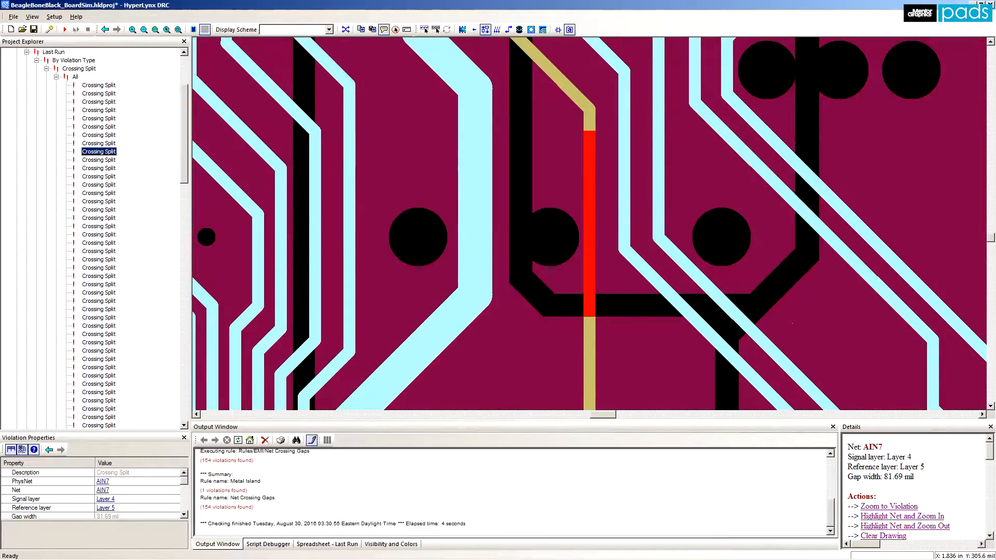